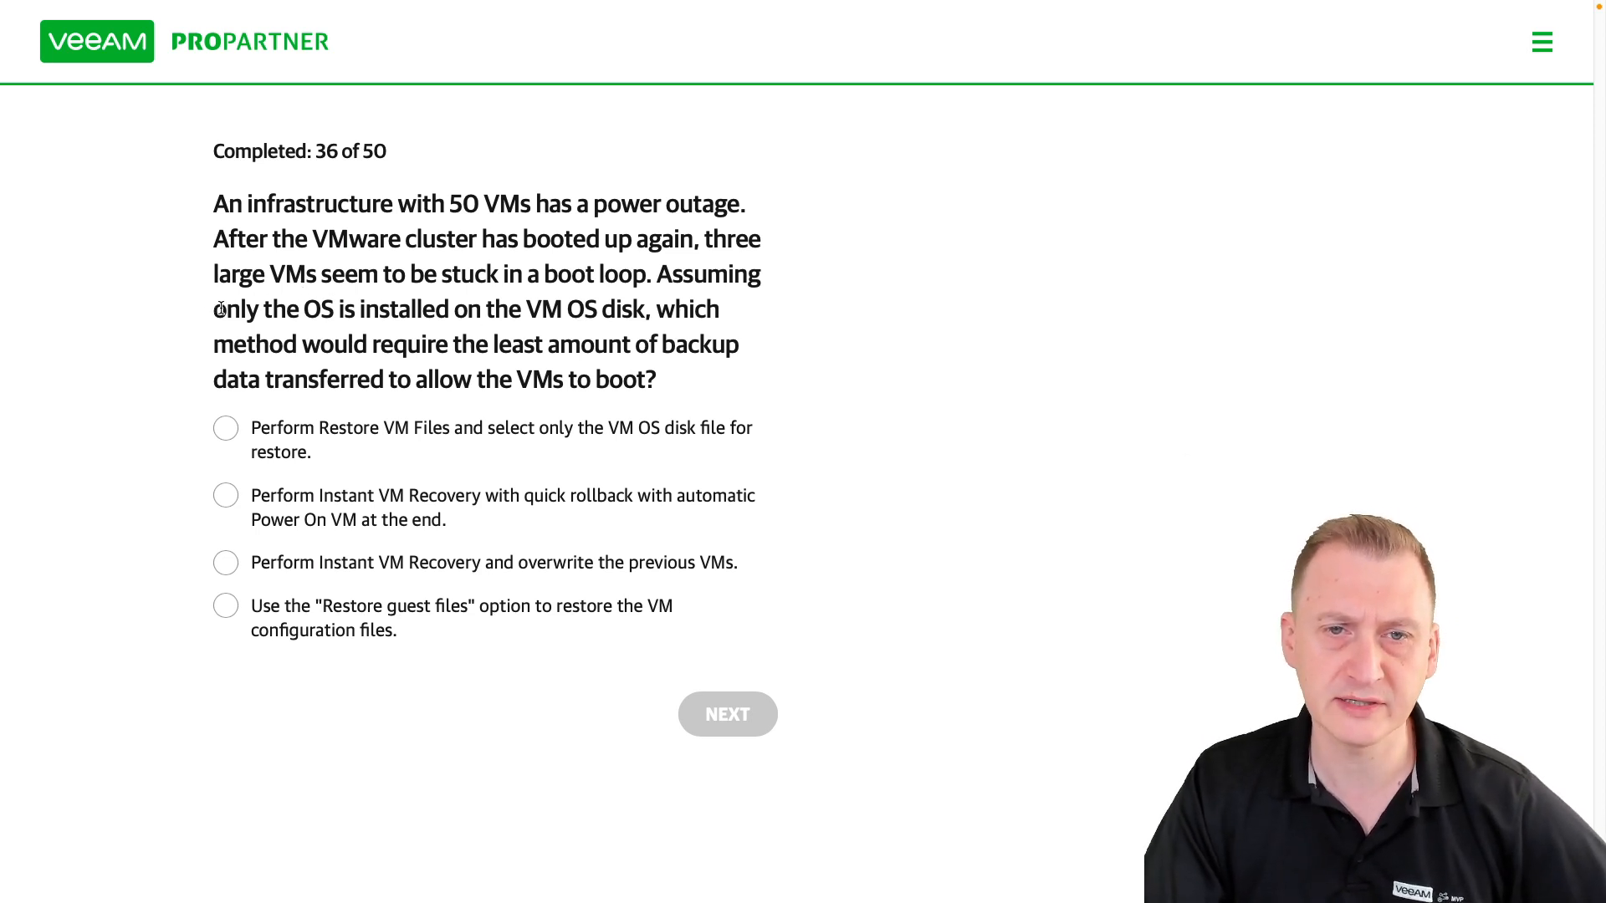
- Read question 36 and select 'Perform Restore VM Files' restoring only the OS disk
drag(214, 309, 648, 309)
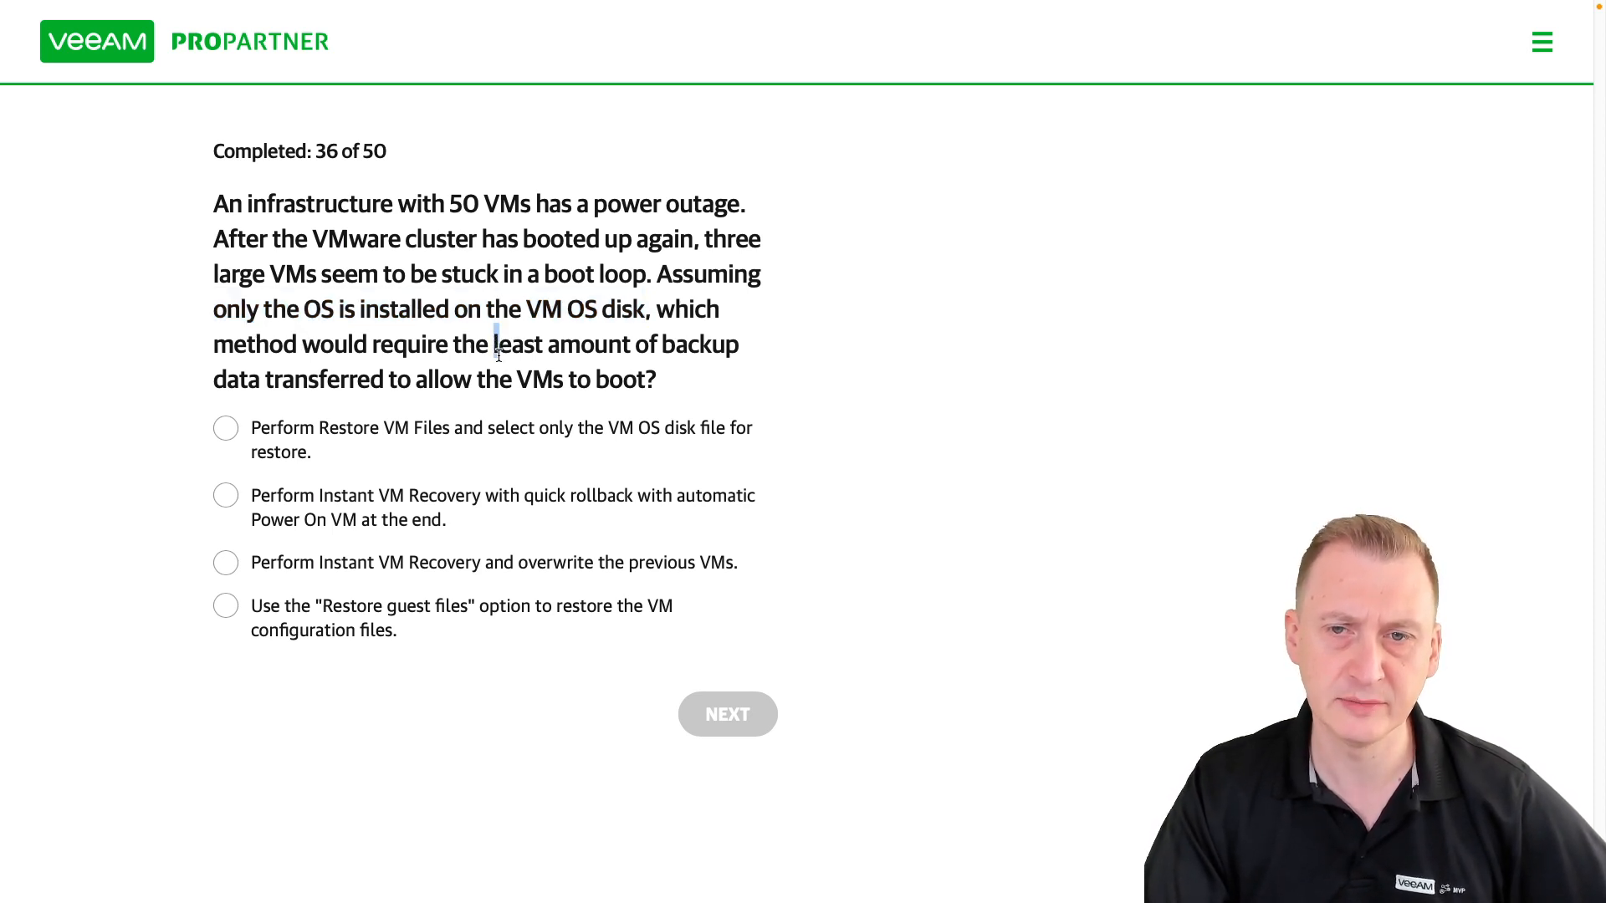
drag(495, 344, 652, 378)
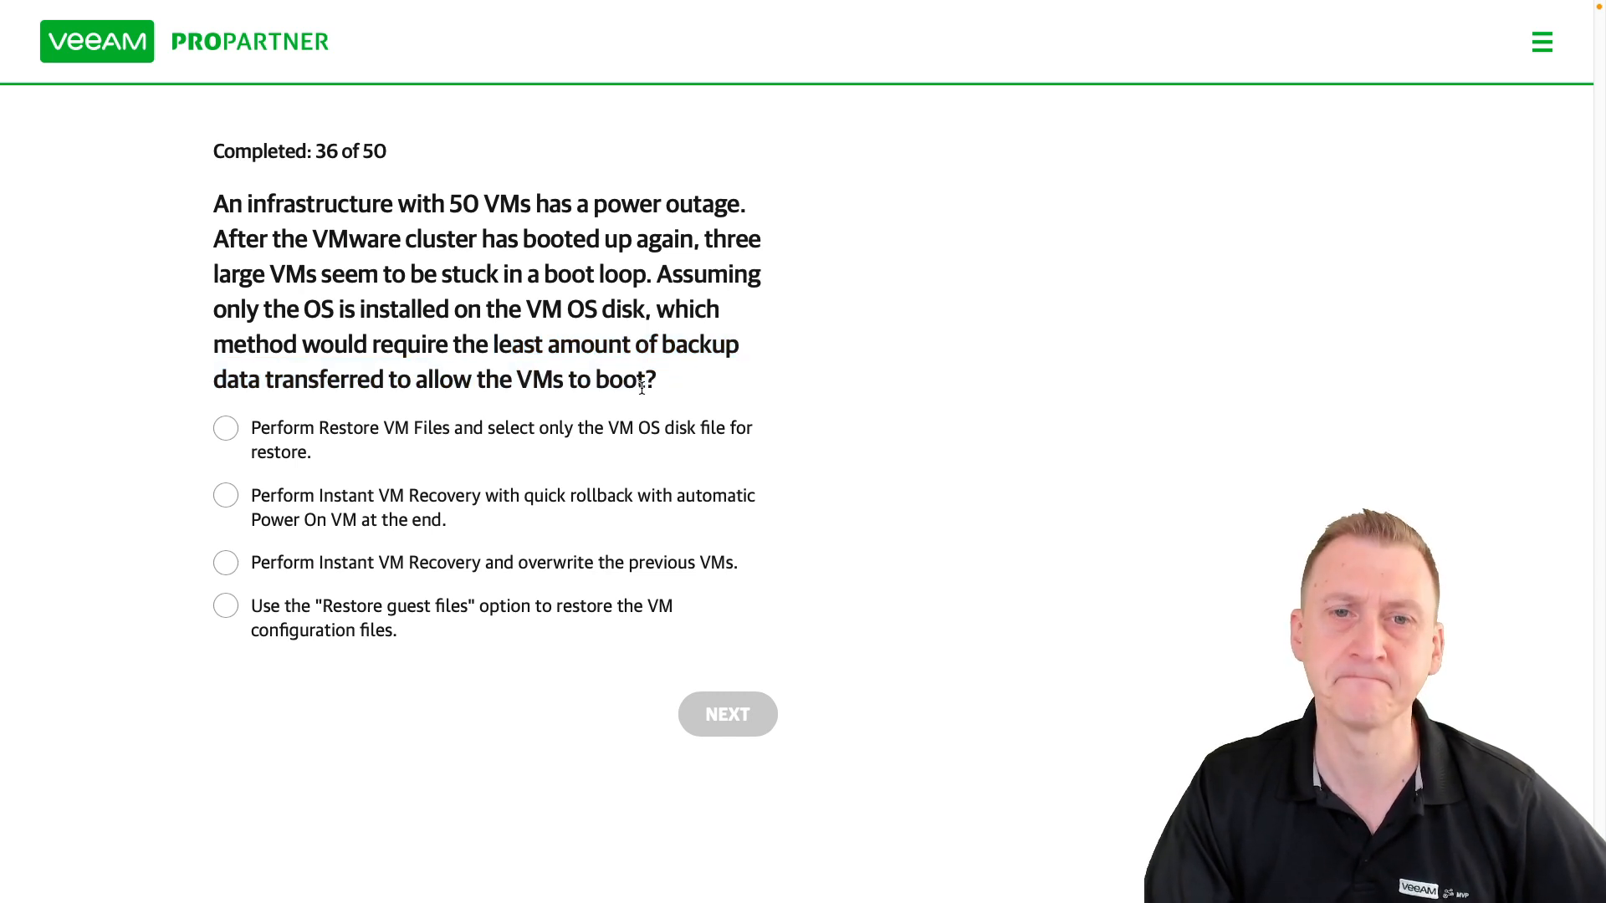
click(225, 428)
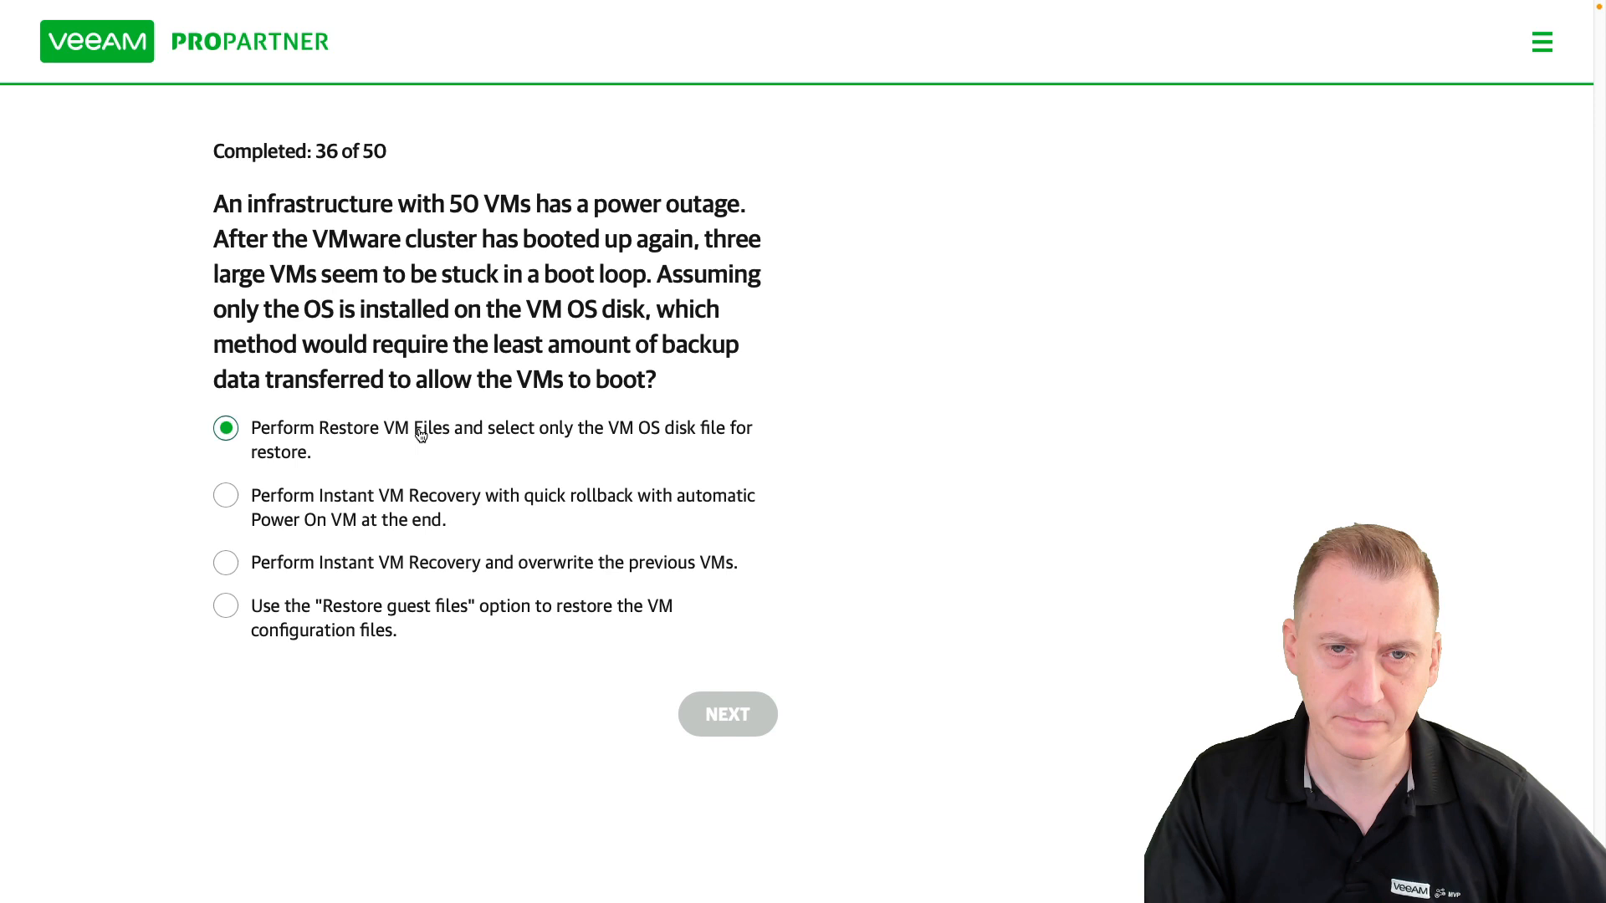
click(224, 427)
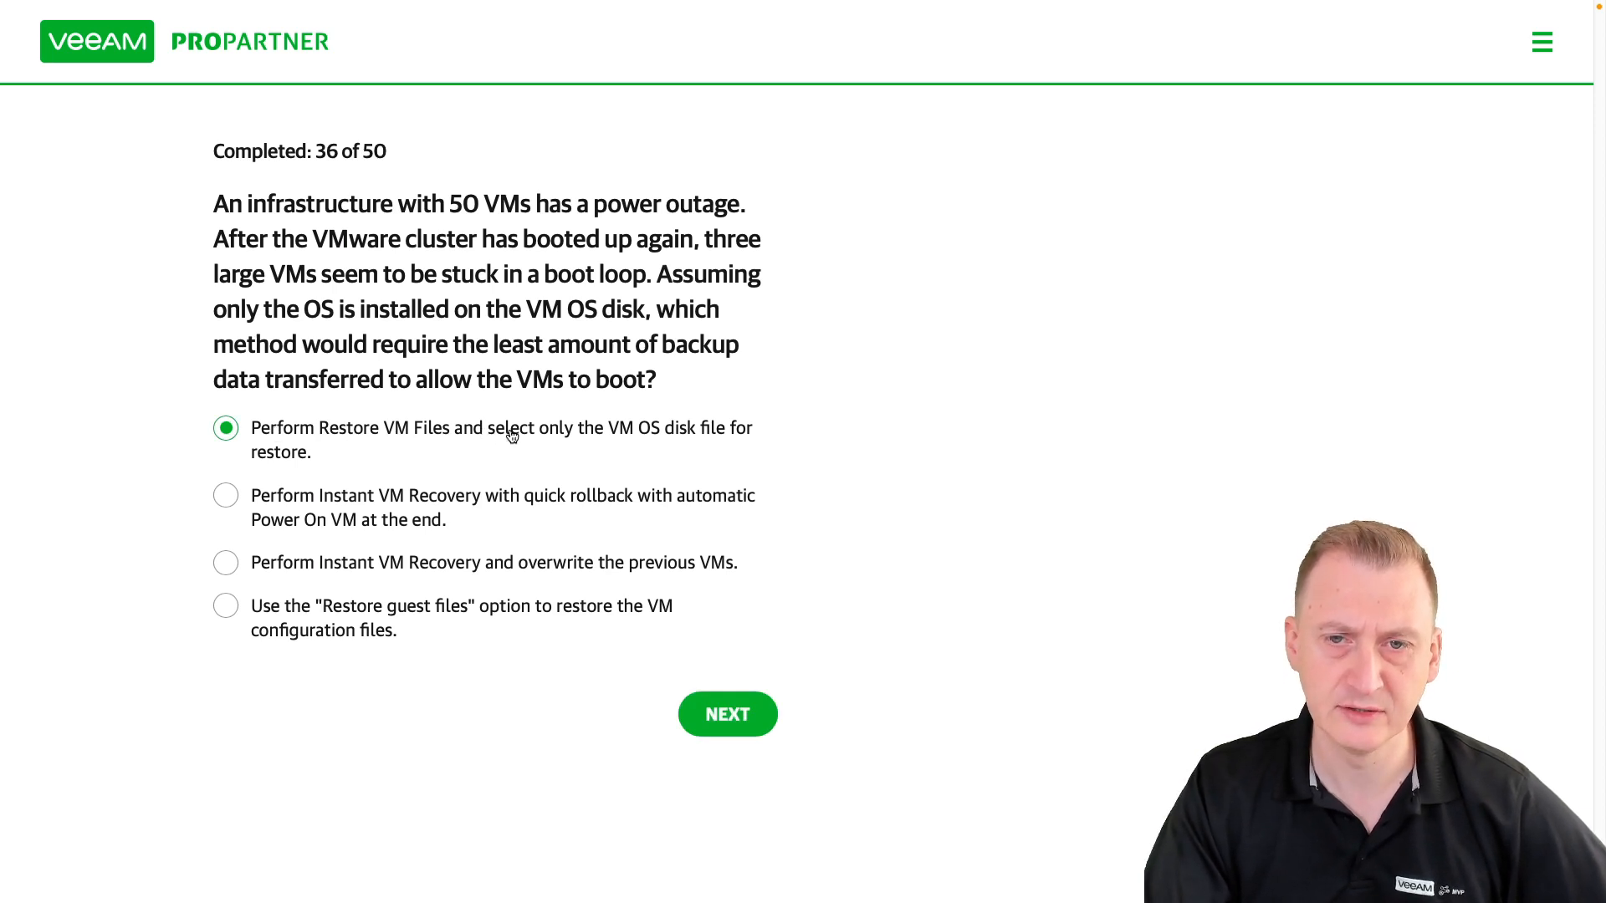
mouse_move(727, 431)
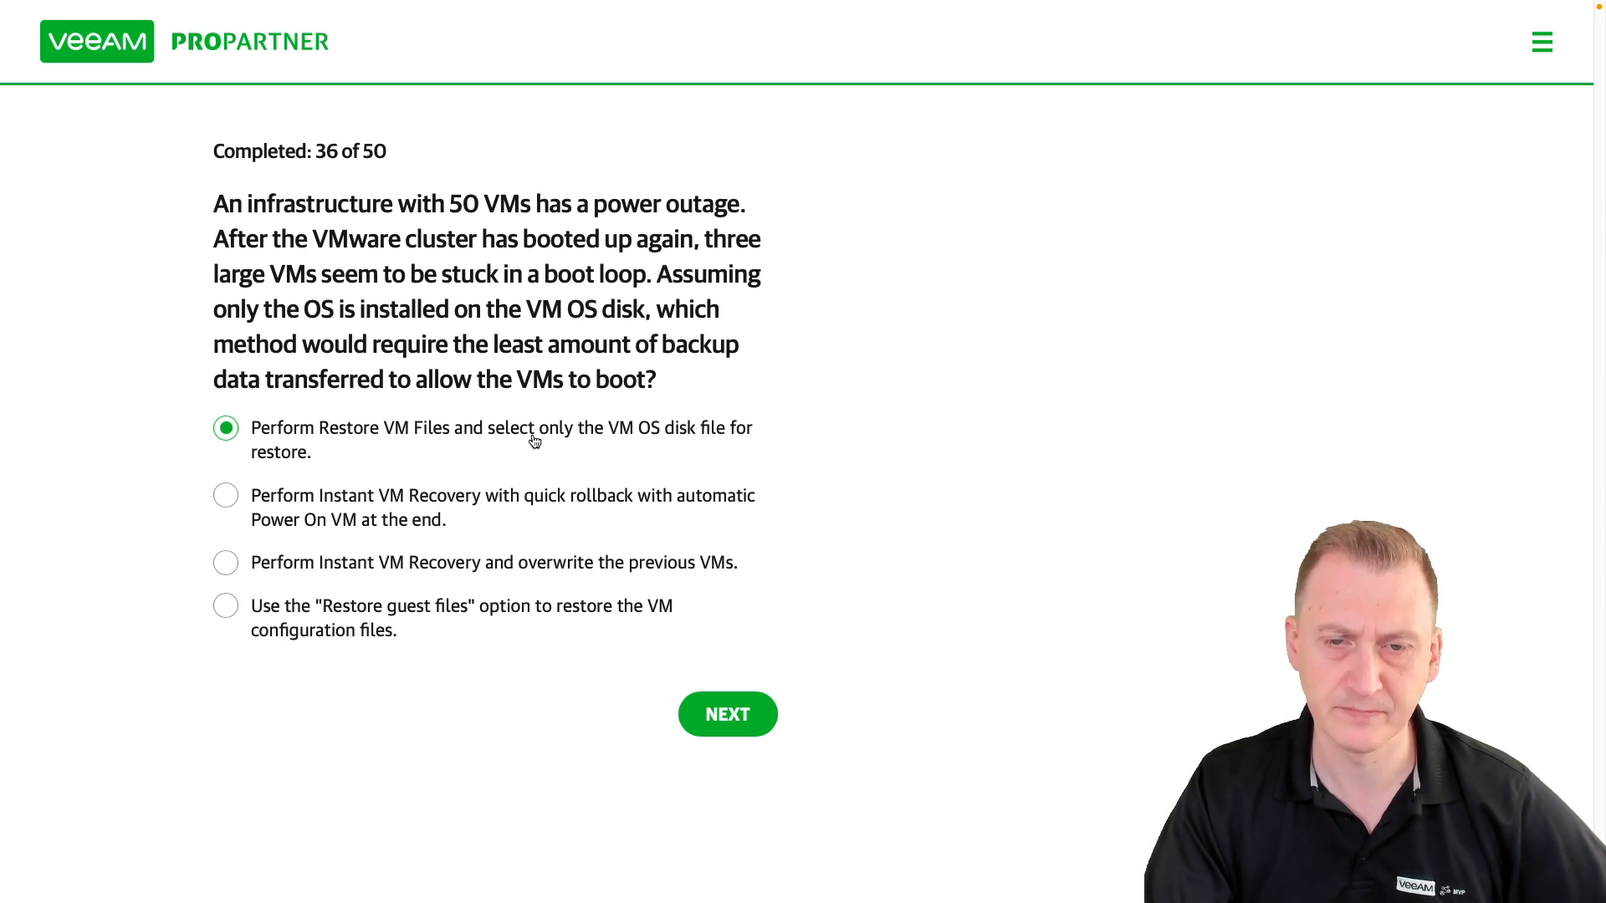
- Switch to 'Perform Instant VM Recovery and overwrite the previous VMs', highlighting 'large VMs'
click(225, 496)
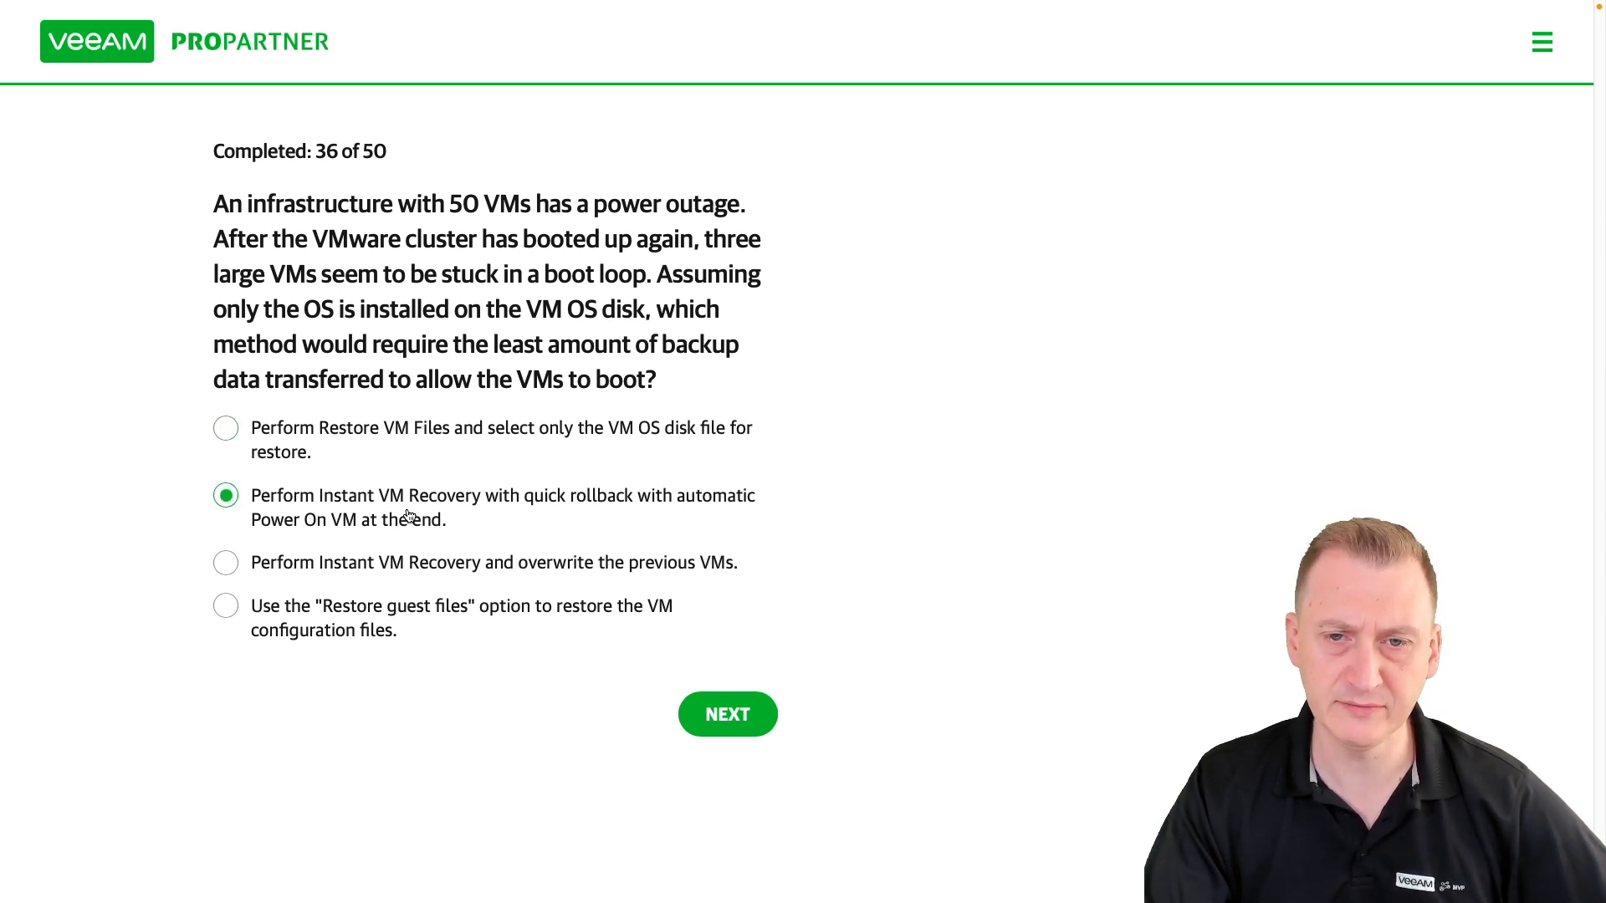
mouse_move(532, 501)
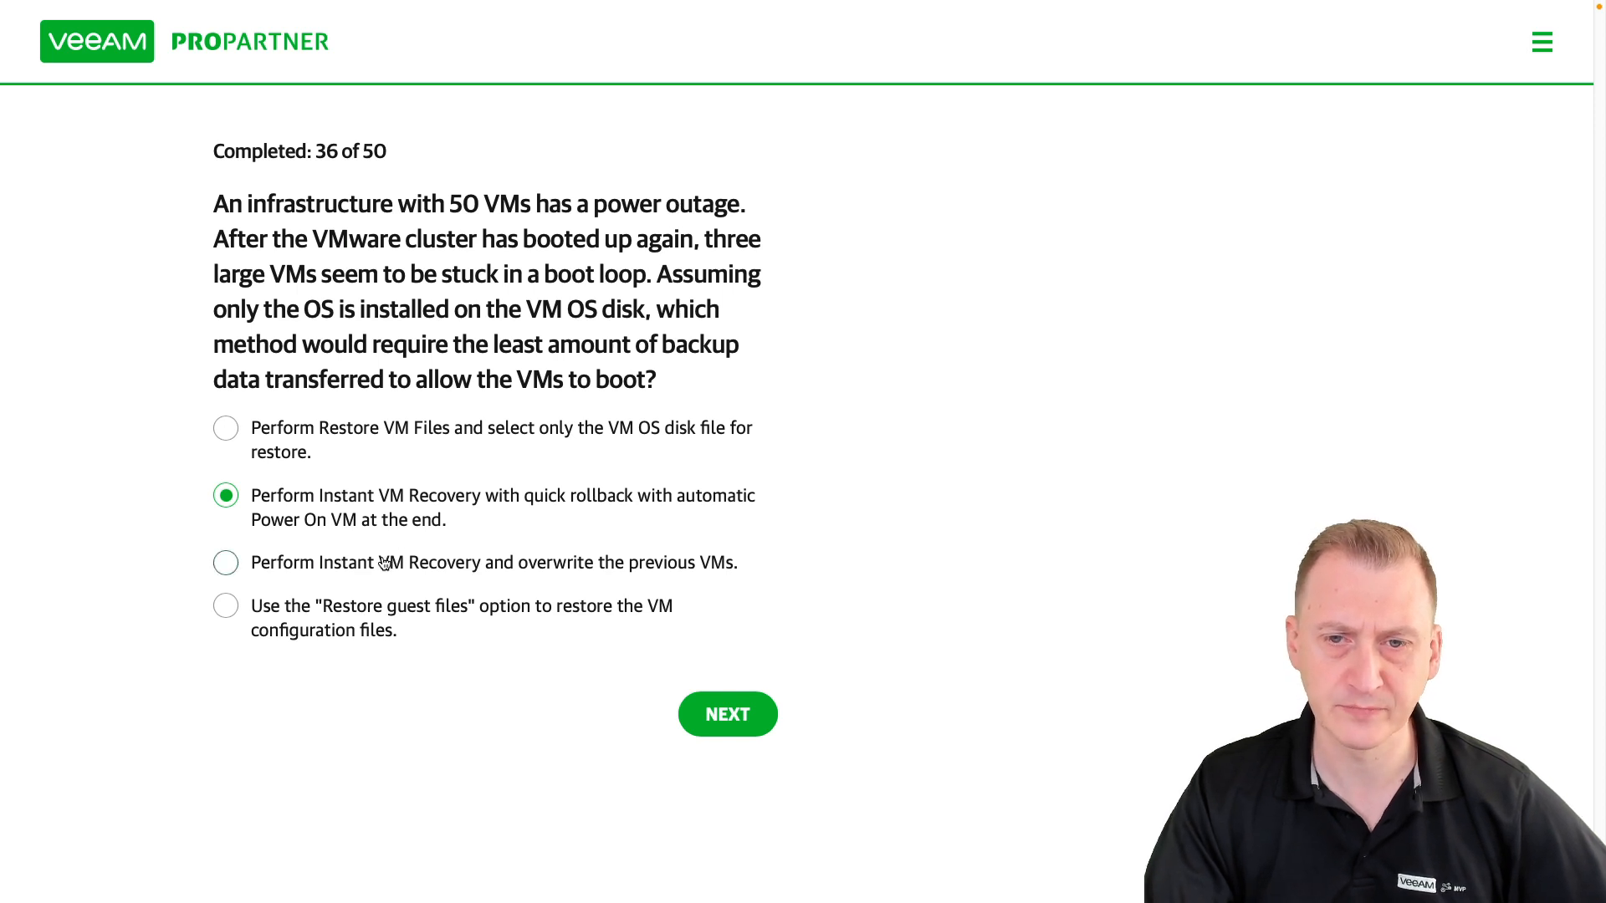
click(225, 561)
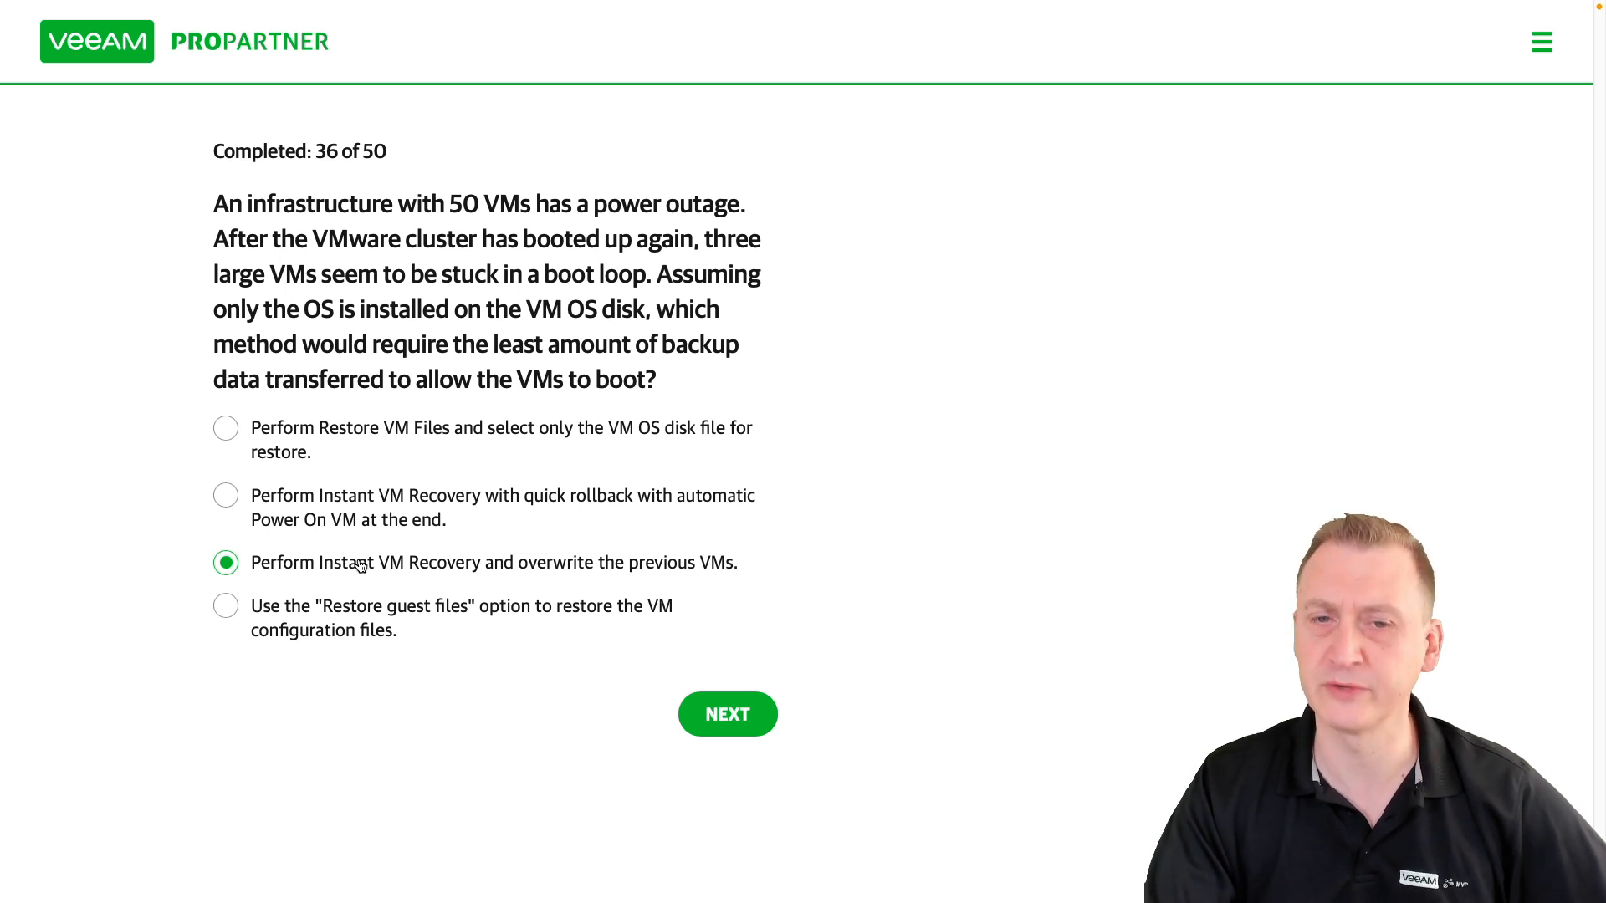
mouse_move(385, 469)
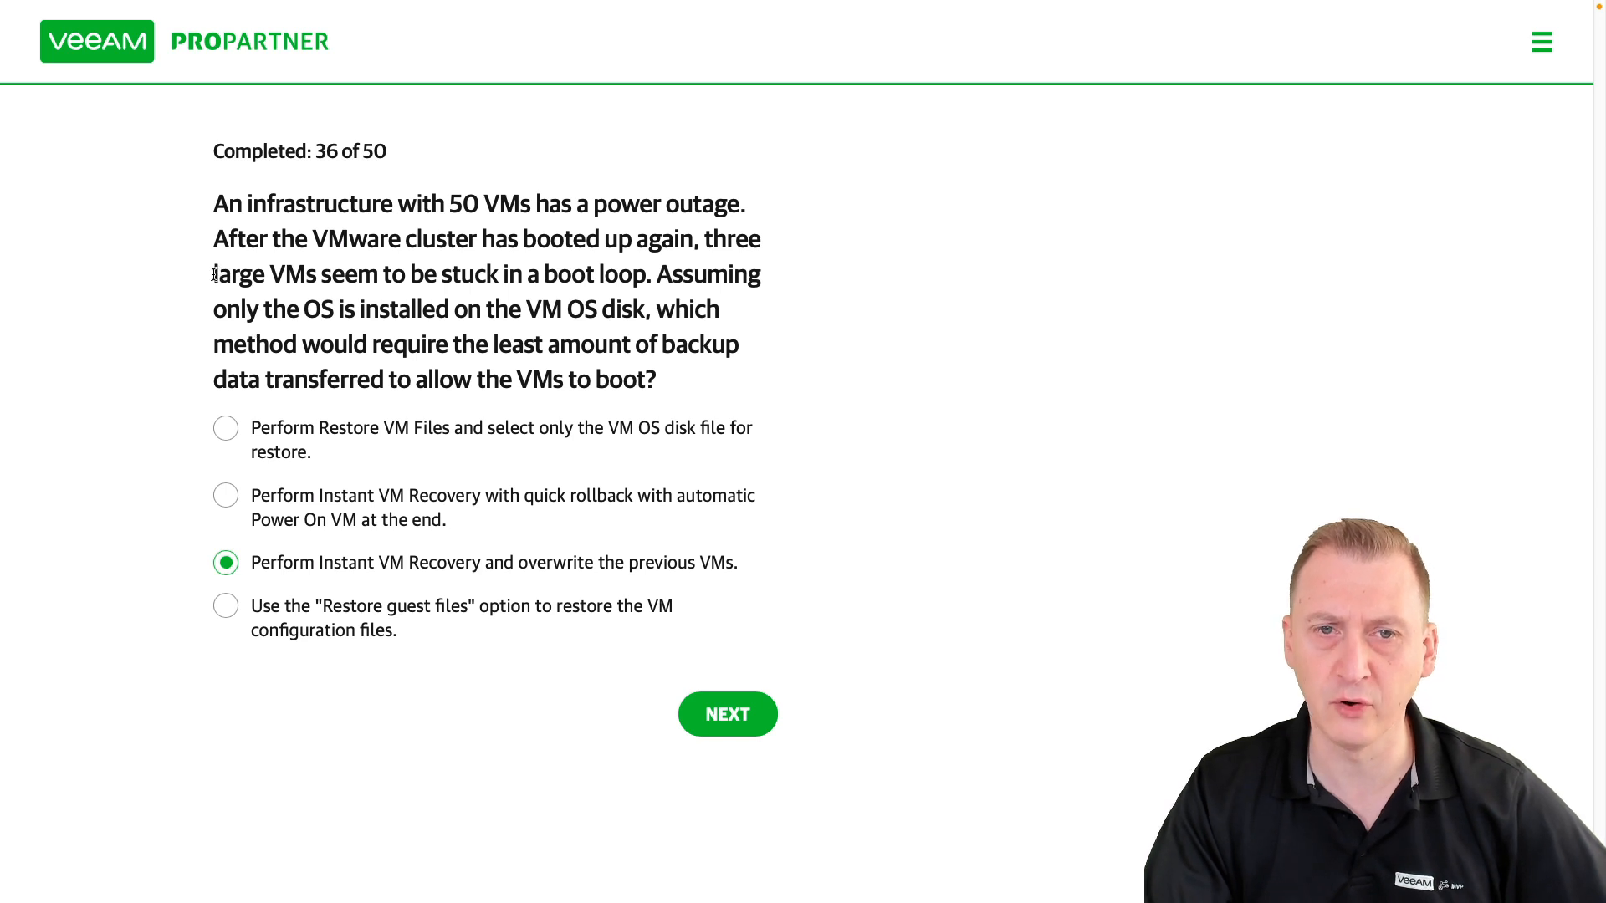
double_click(265, 273)
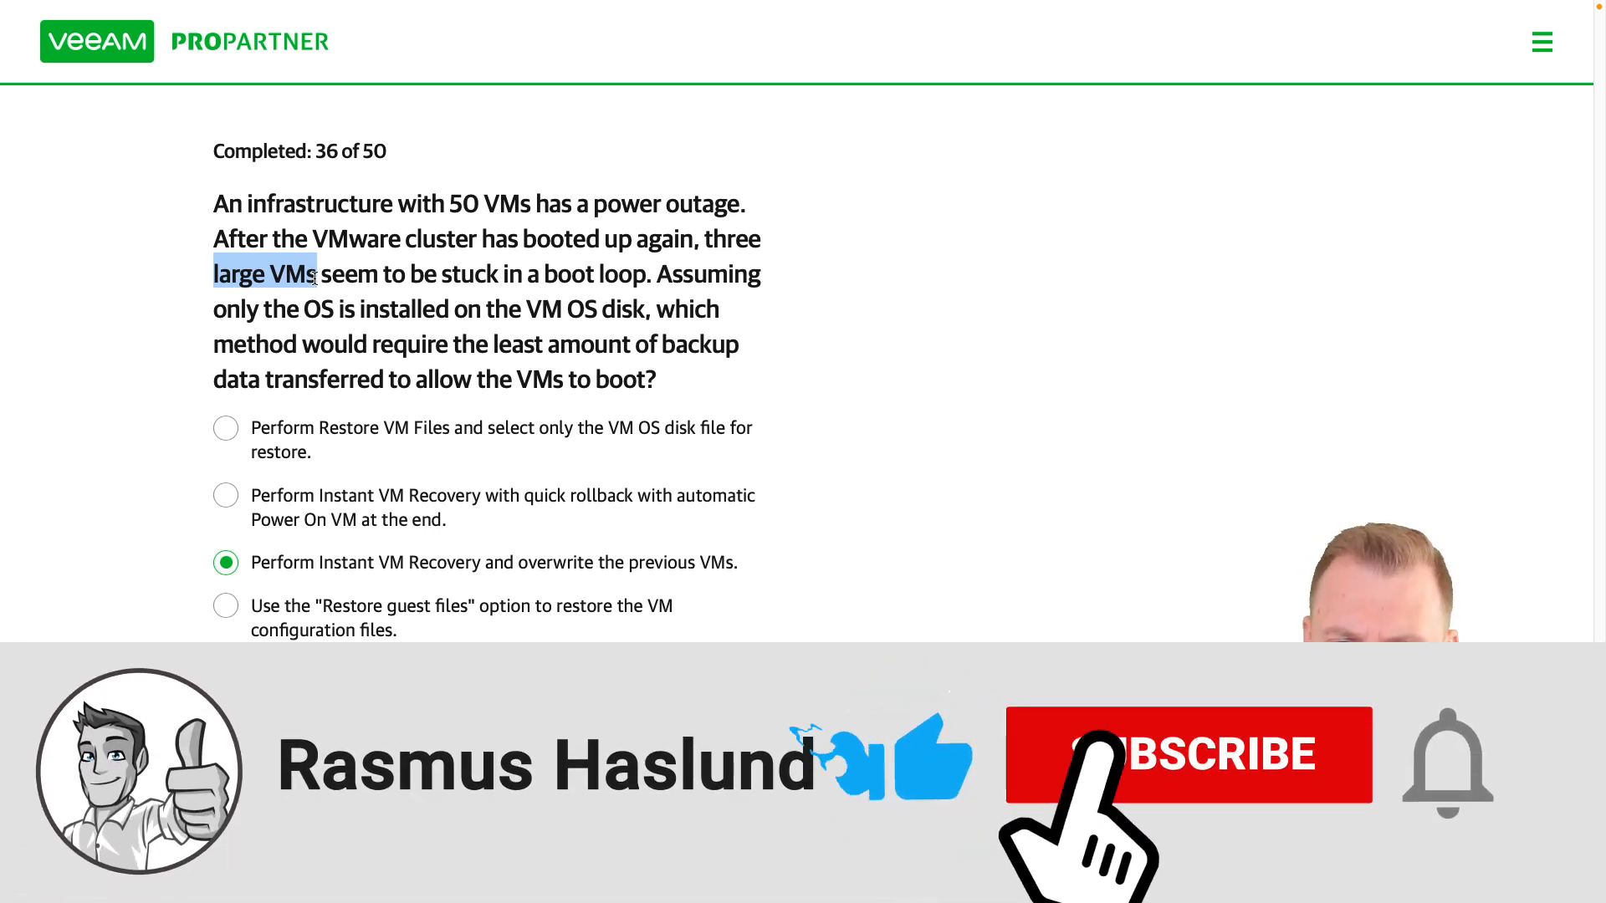
- Select 'Restore guest files' to restore the VM configuration files
click(225, 605)
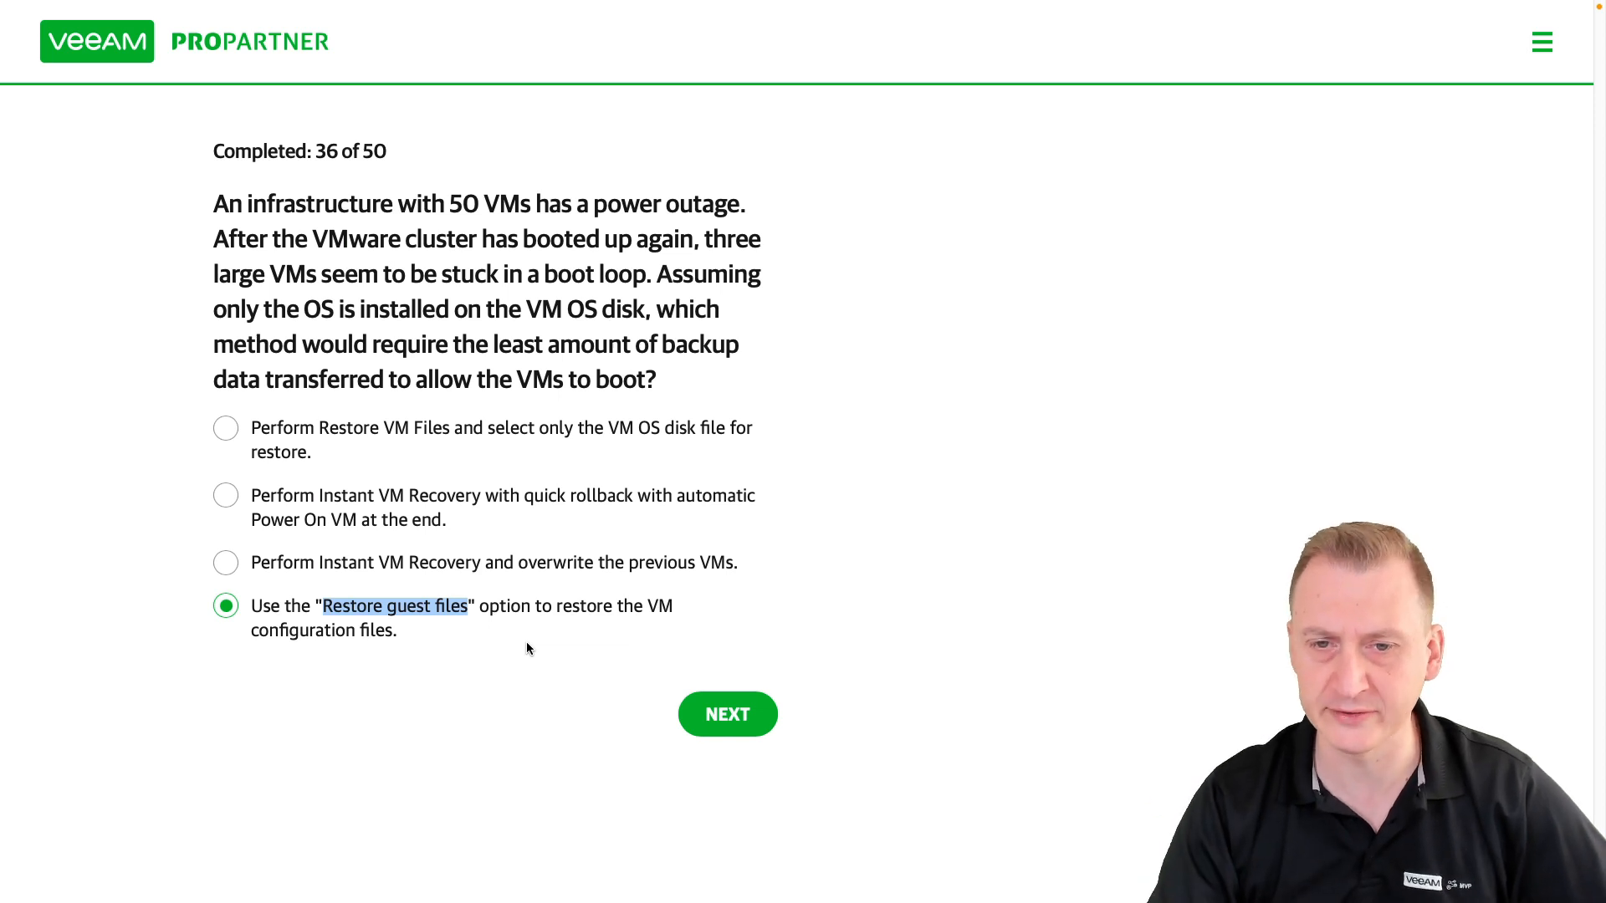
mouse_move(492, 297)
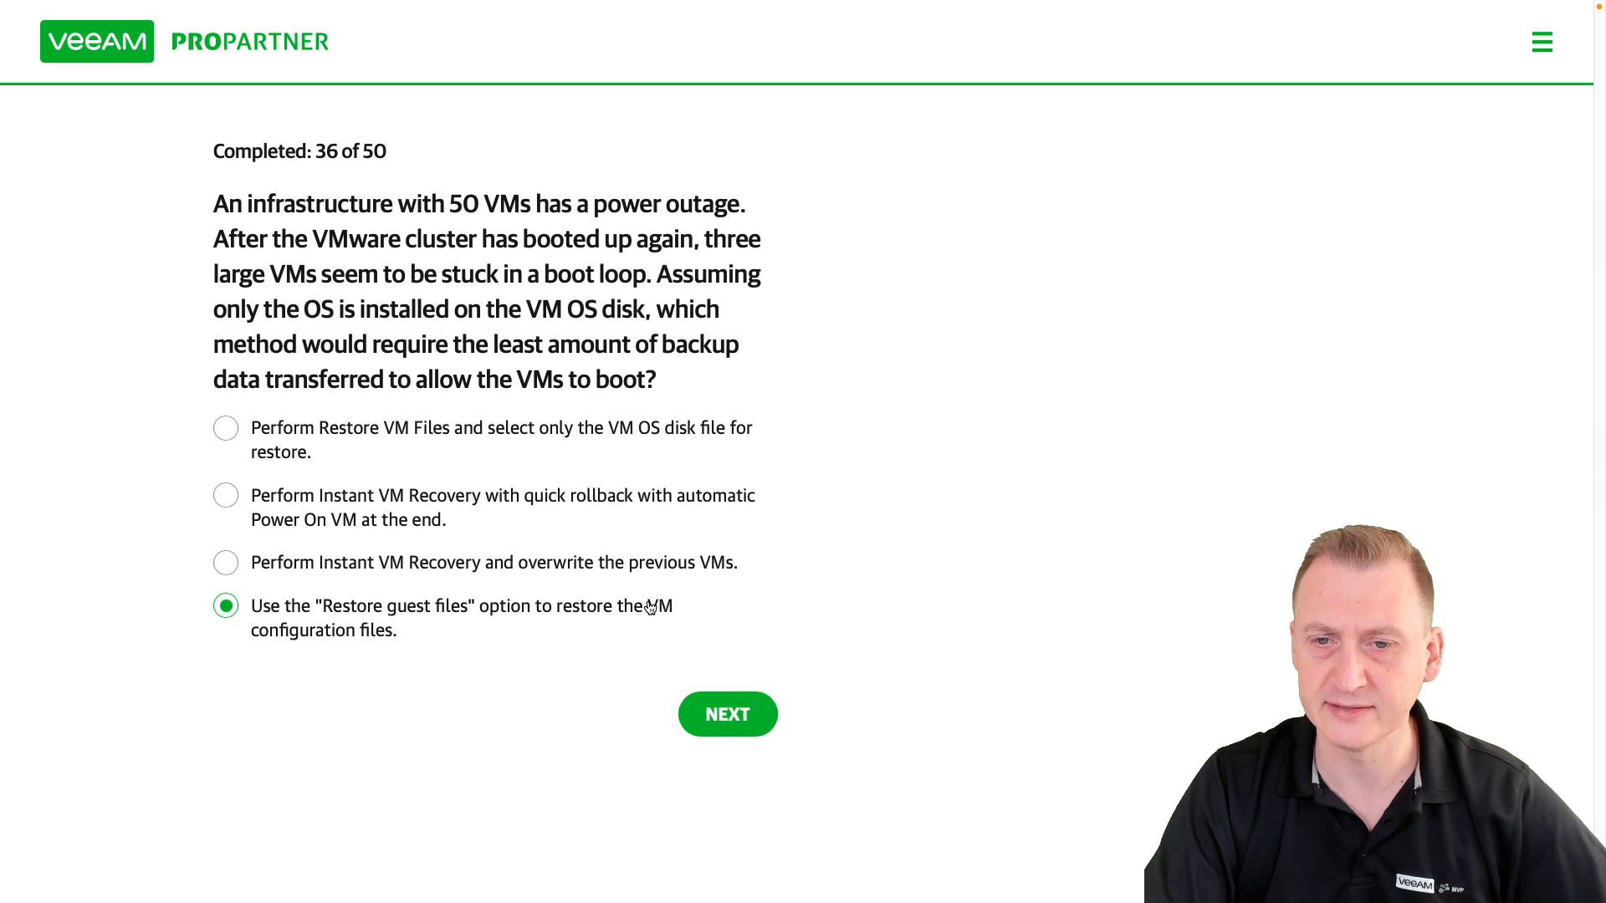
drag(651, 605, 397, 630)
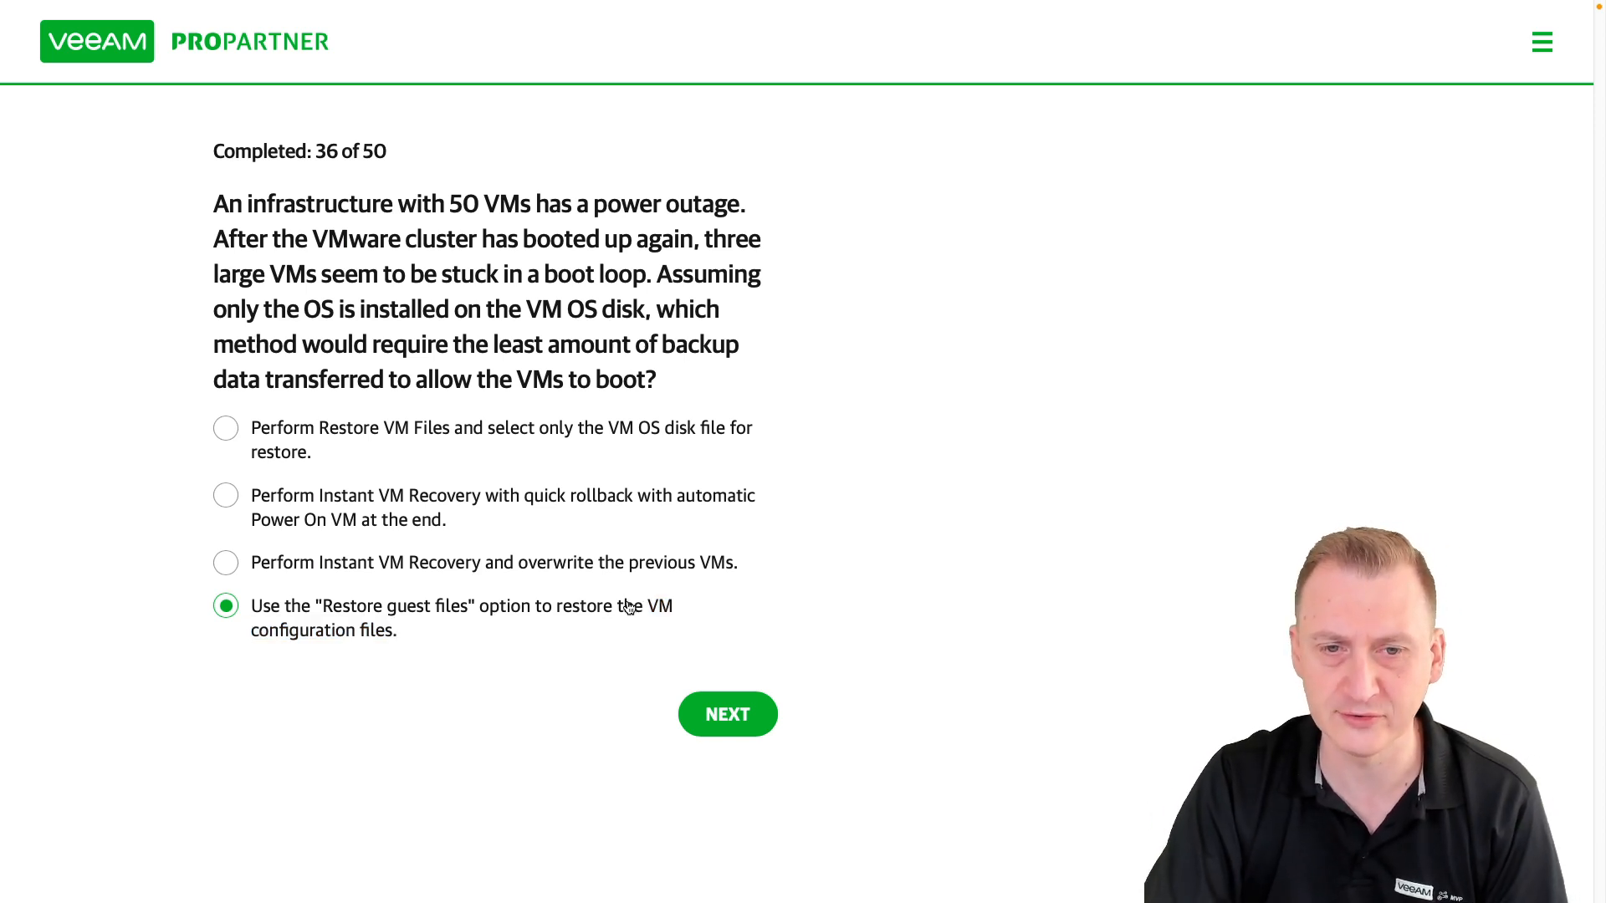
- Cycle through the Instant VM Recovery answers, ending on 'Perform Restore VM Files' OS-disk-only
click(224, 562)
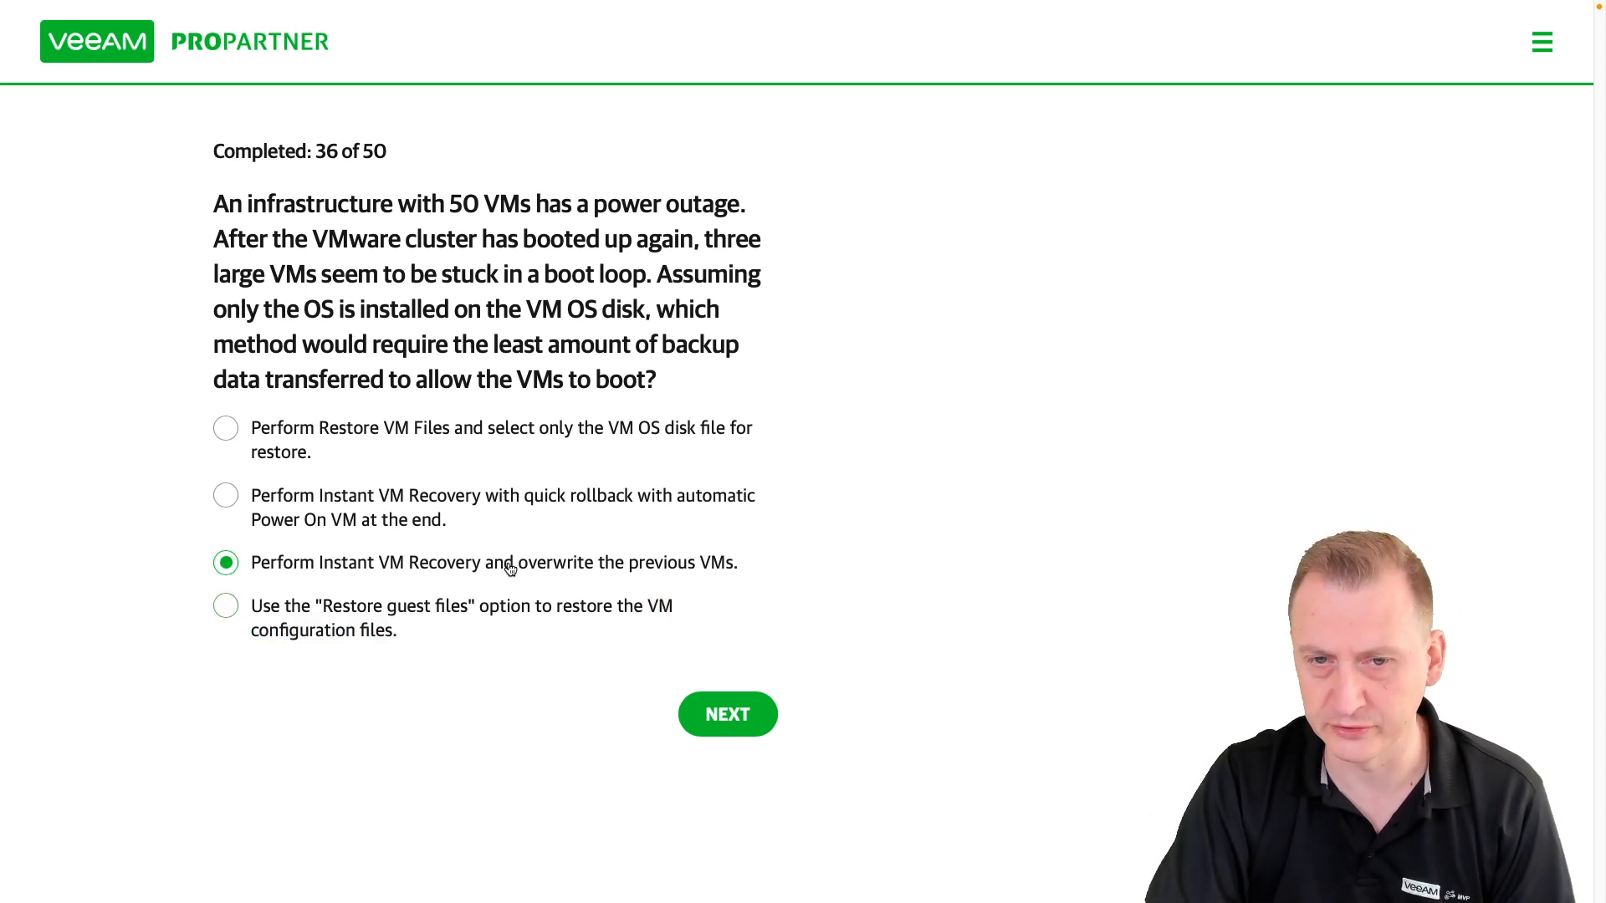
click(225, 494)
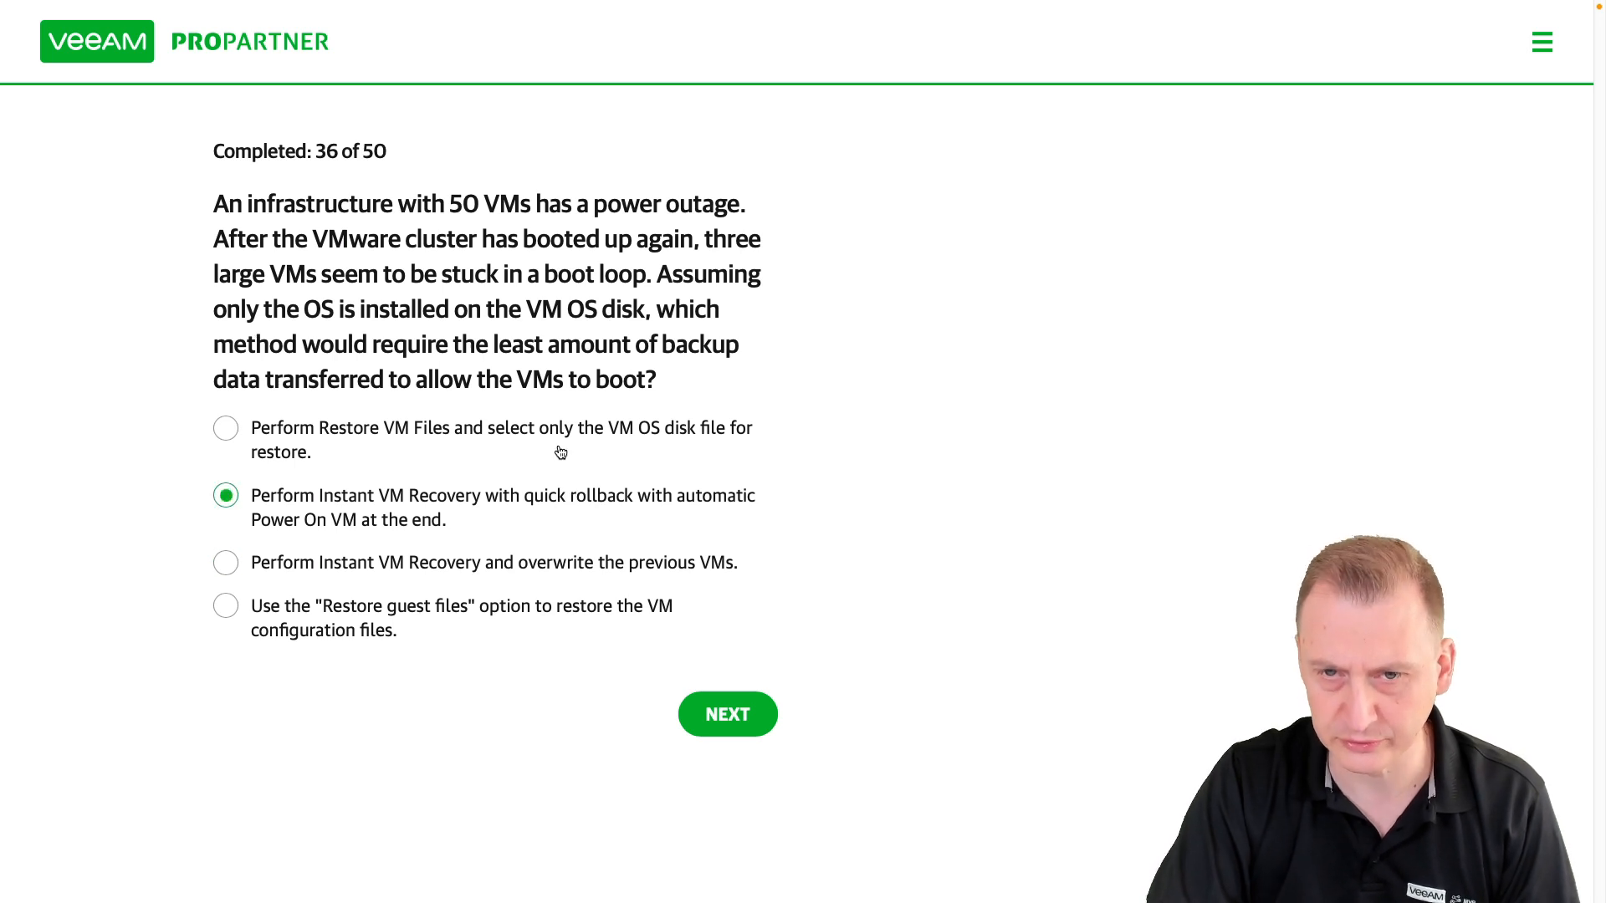
click(225, 427)
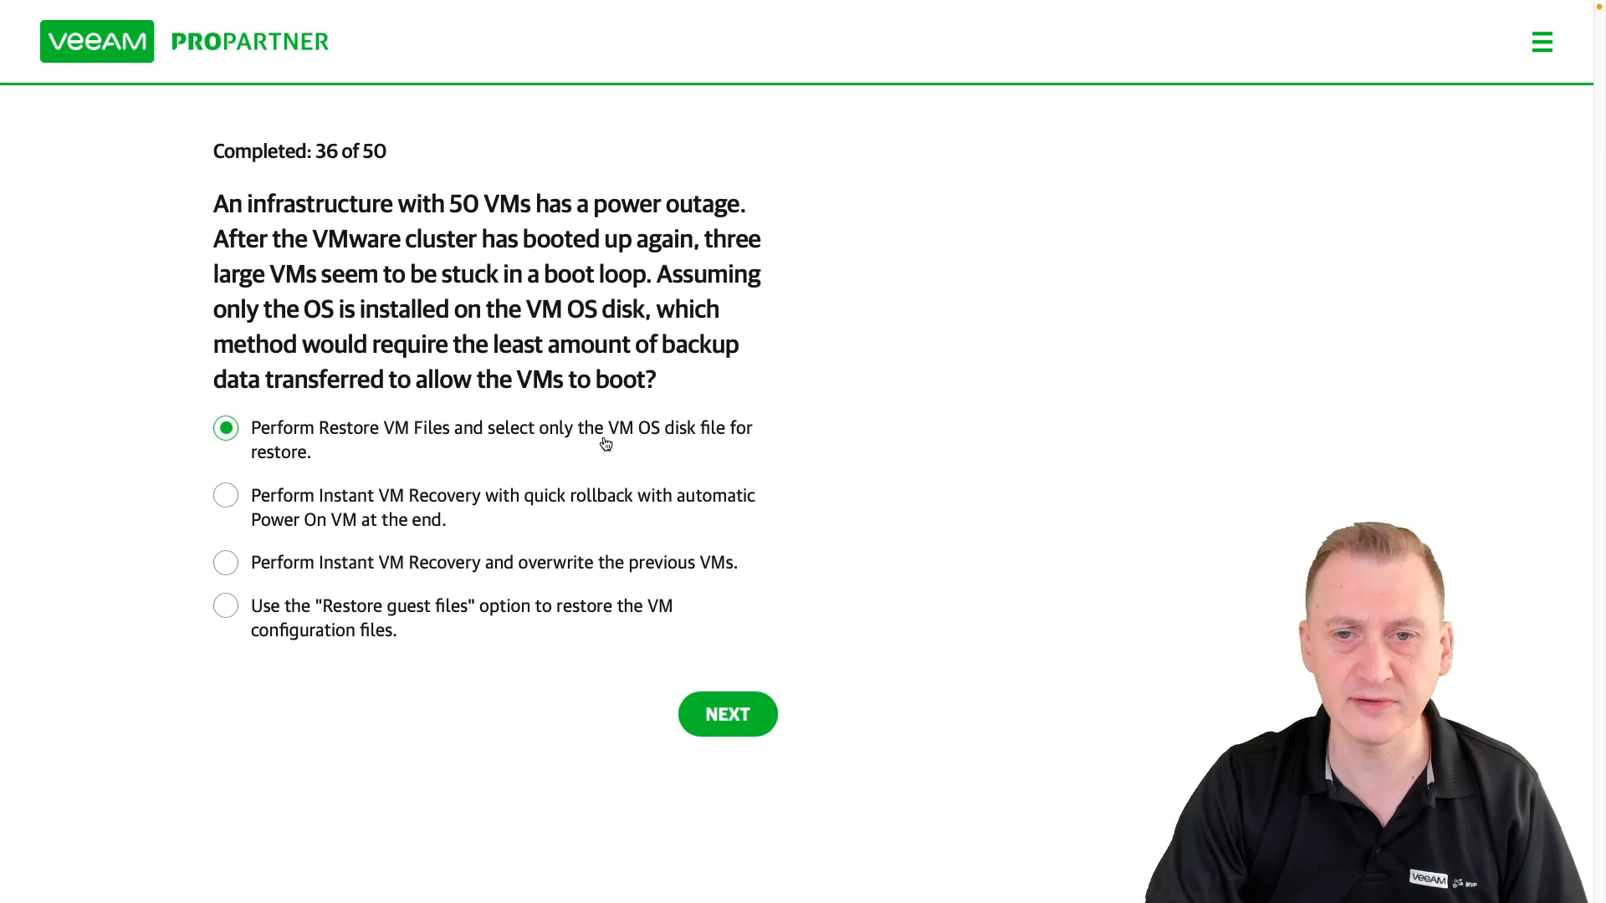
mouse_move(1204, 608)
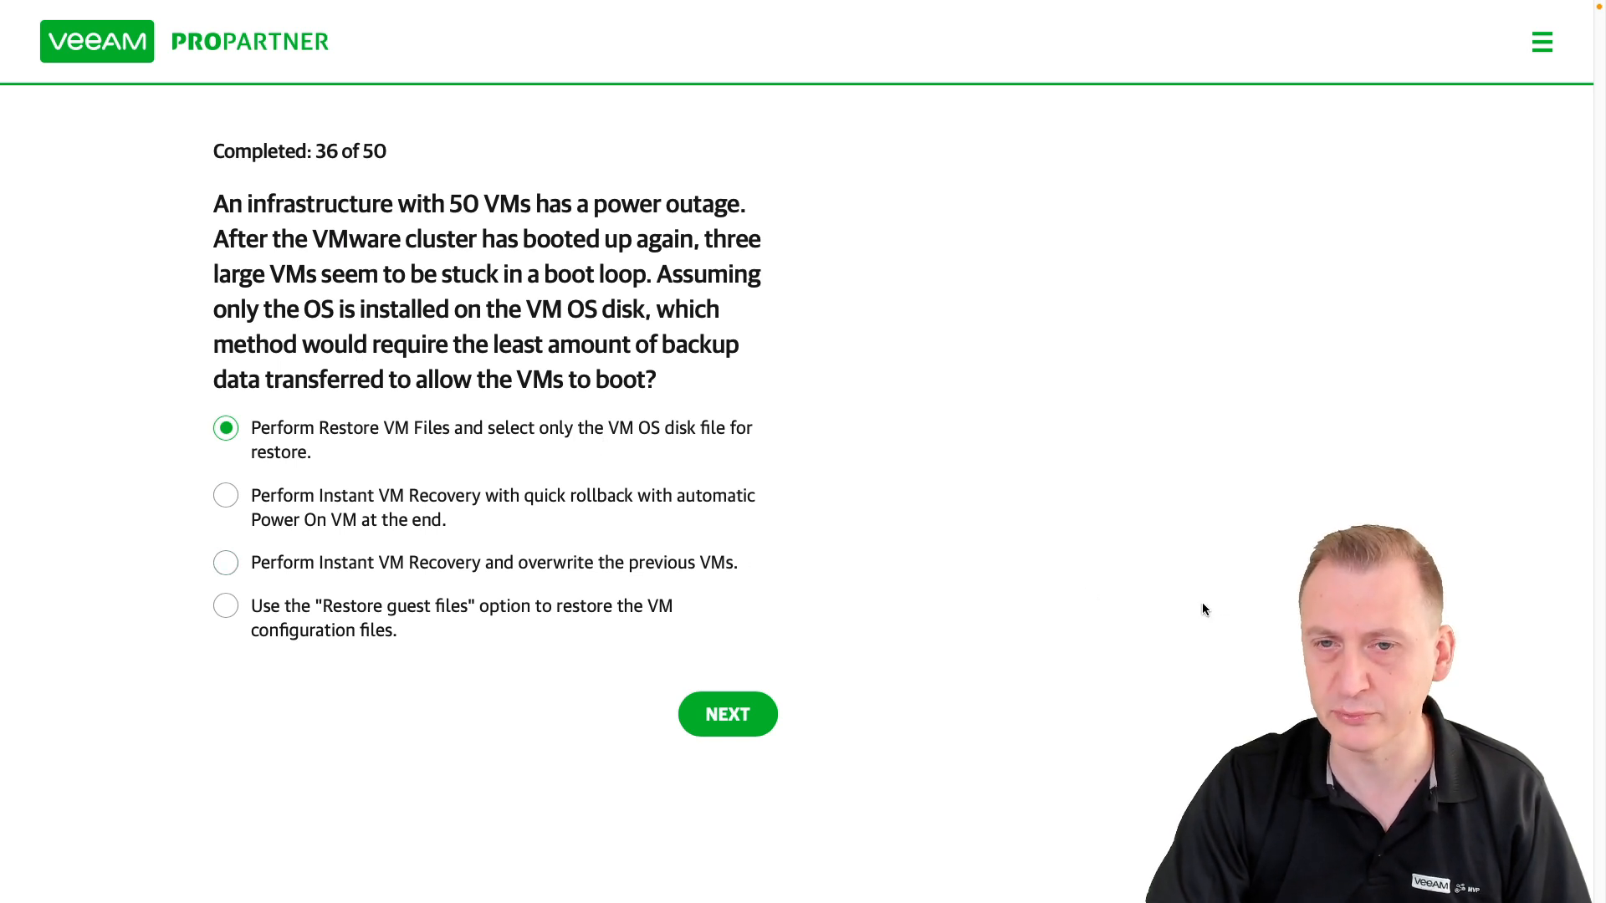